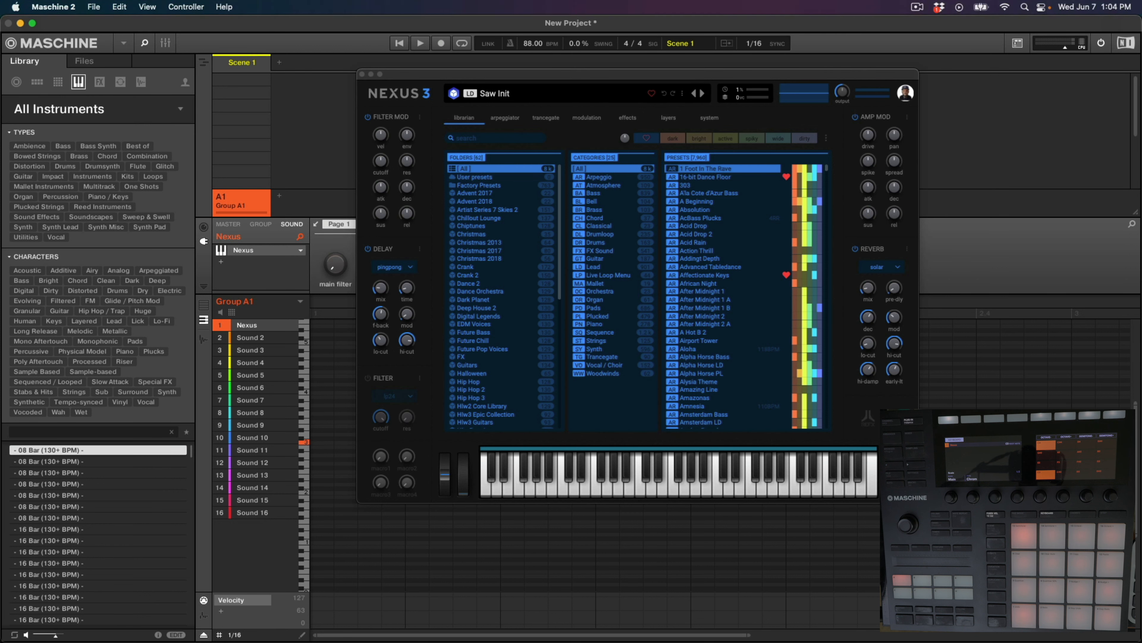
- Filter the Nexus 3 librarian to the Pads category and audition a pad preset for the first group
click(540, 43)
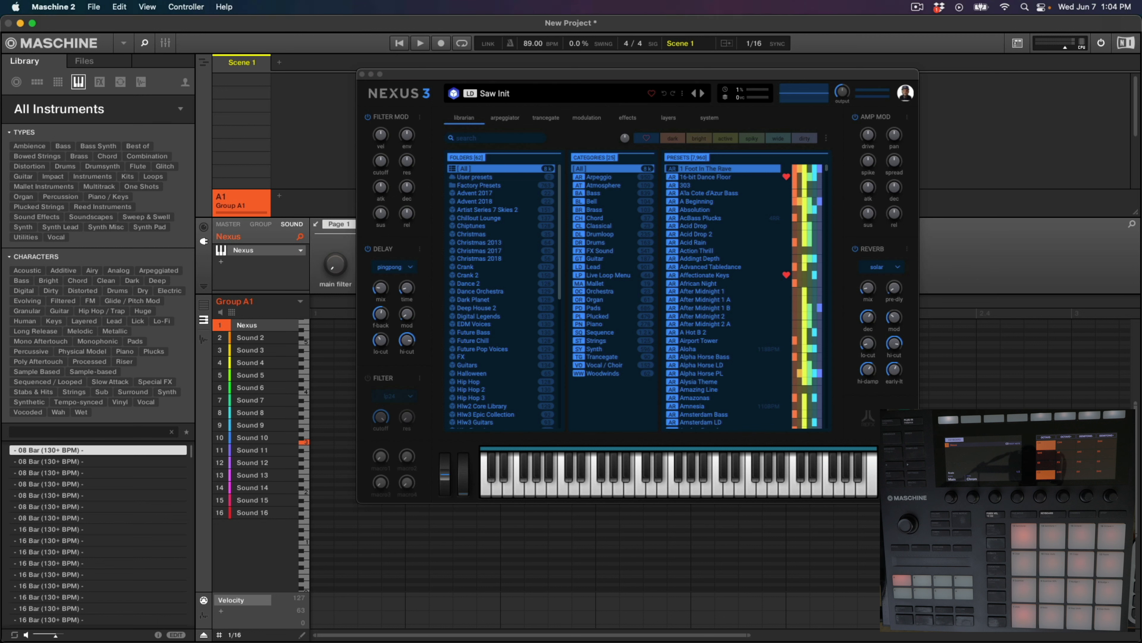
click(601, 356)
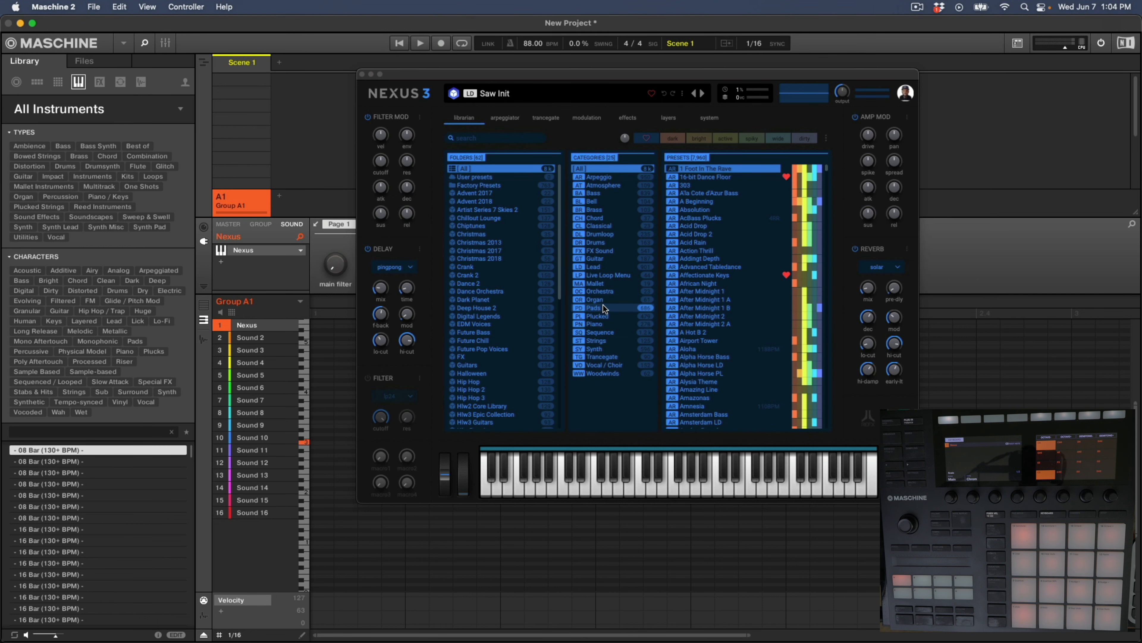
click(598, 316)
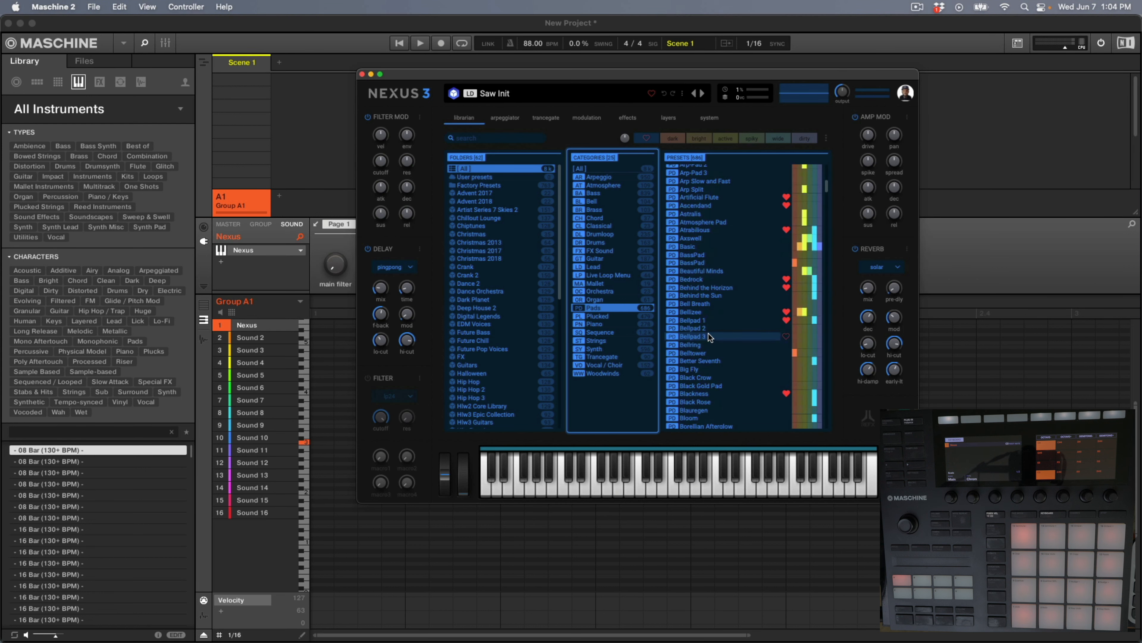
scroll(down, 3)
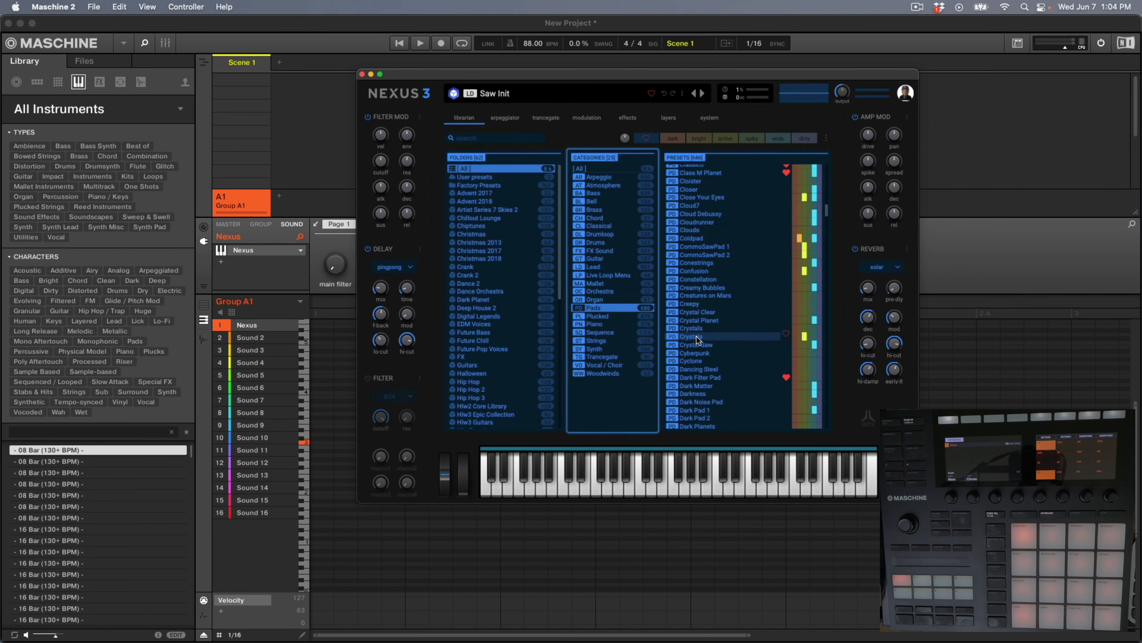
click(692, 350)
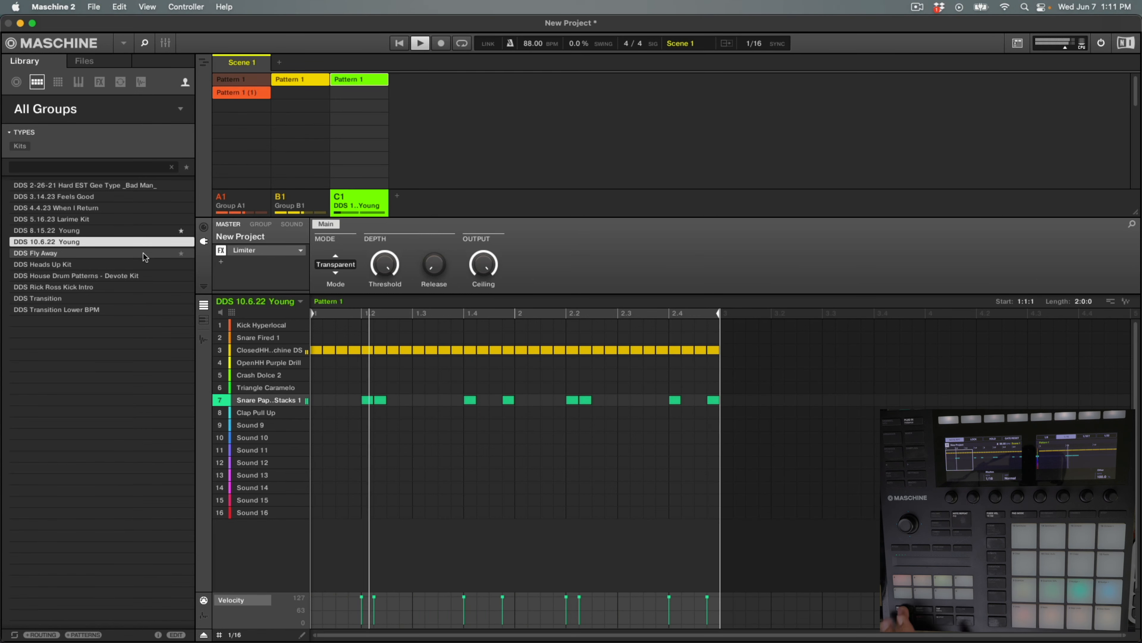
- Select the DDS 10.6.22 Young drum group and record kick and crash hits while the pattern loops
click(262, 350)
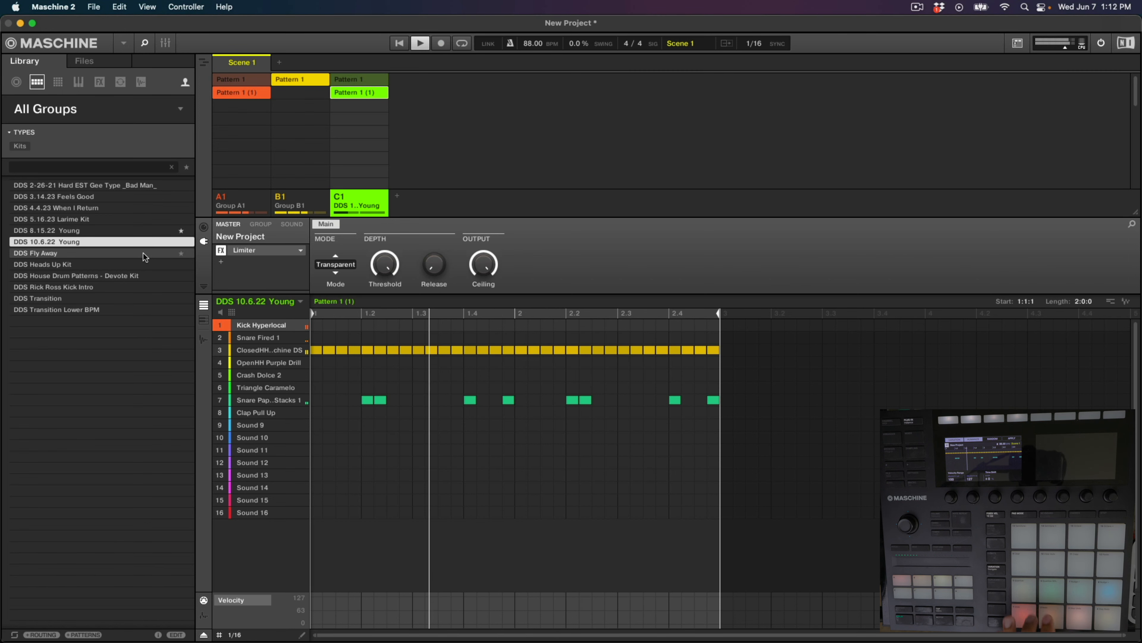
click(263, 399)
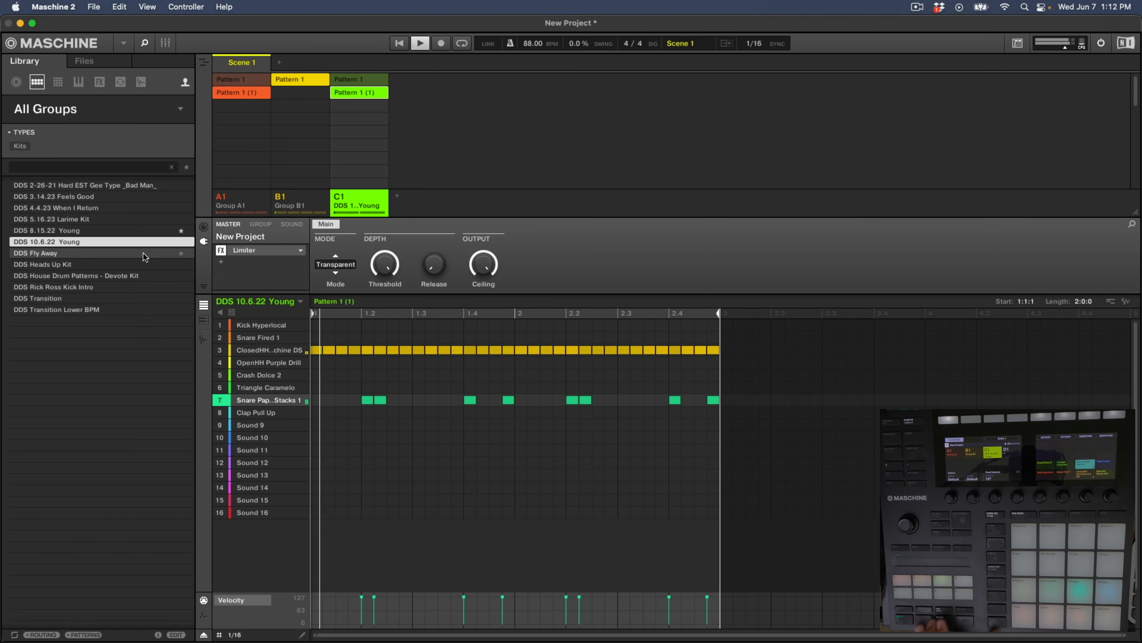
click(441, 43)
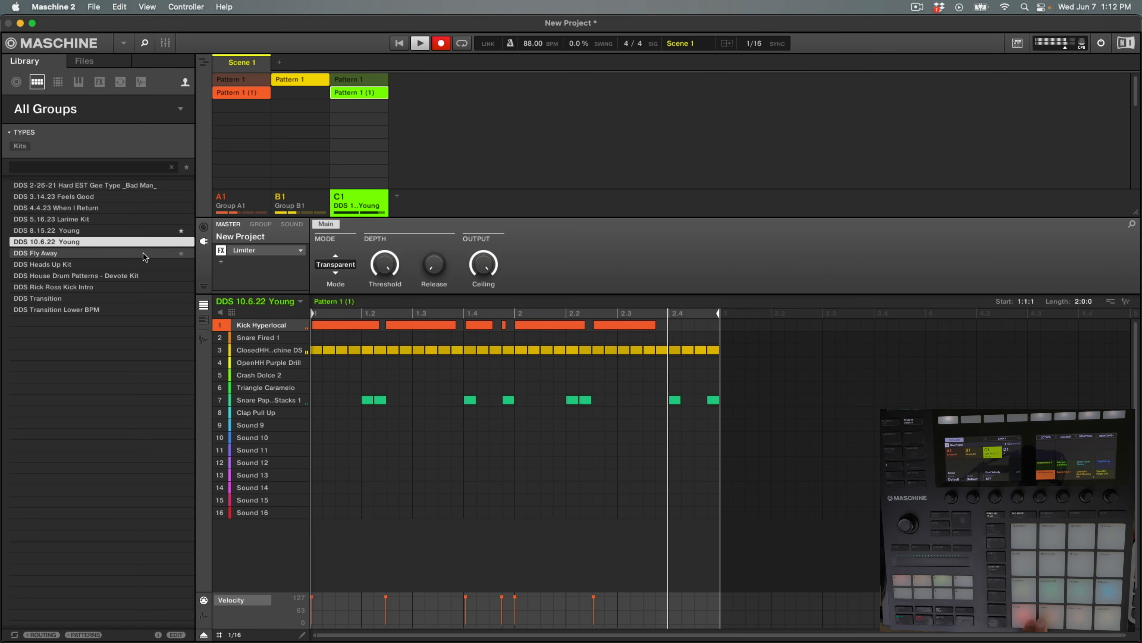
click(441, 43)
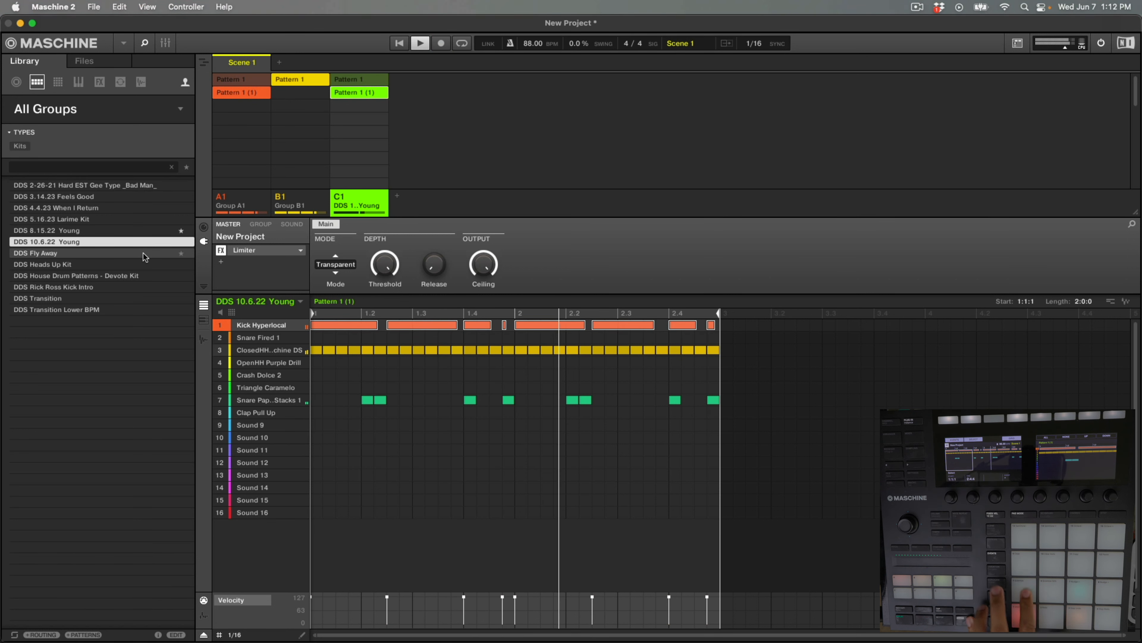
click(441, 42)
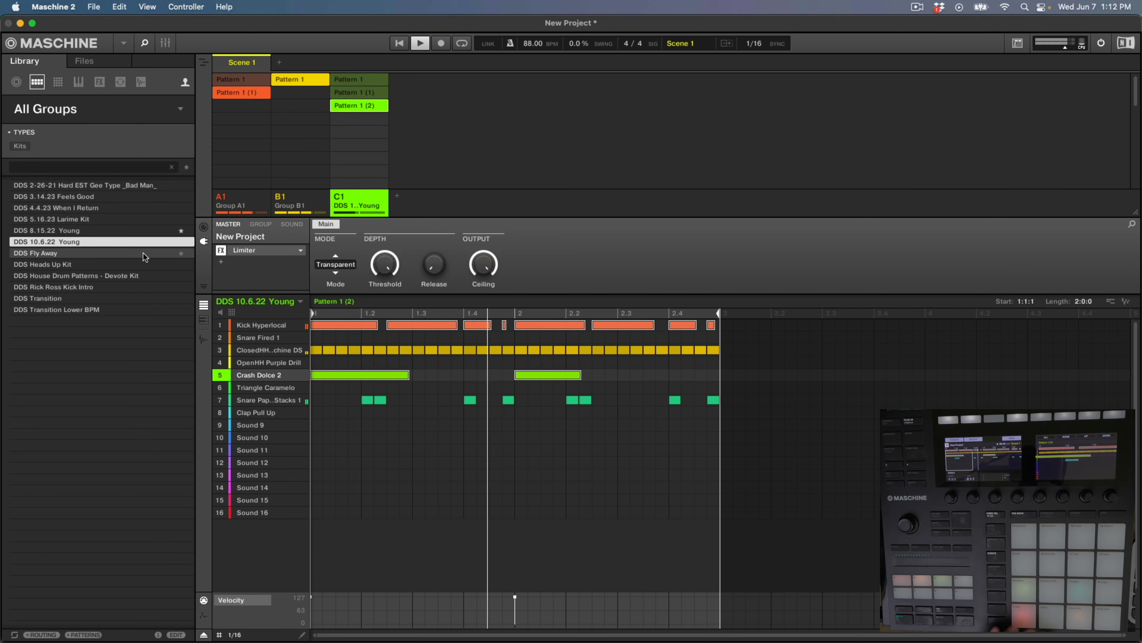
click(441, 43)
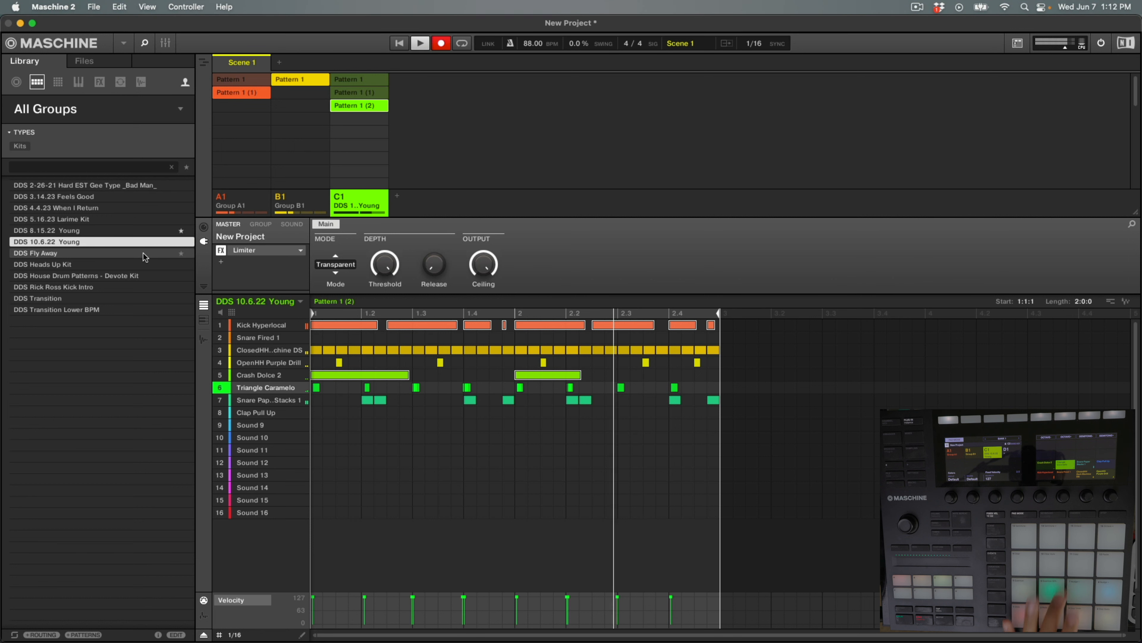
- Add open hi-hat and triangle parts to the looping drum pattern
click(262, 400)
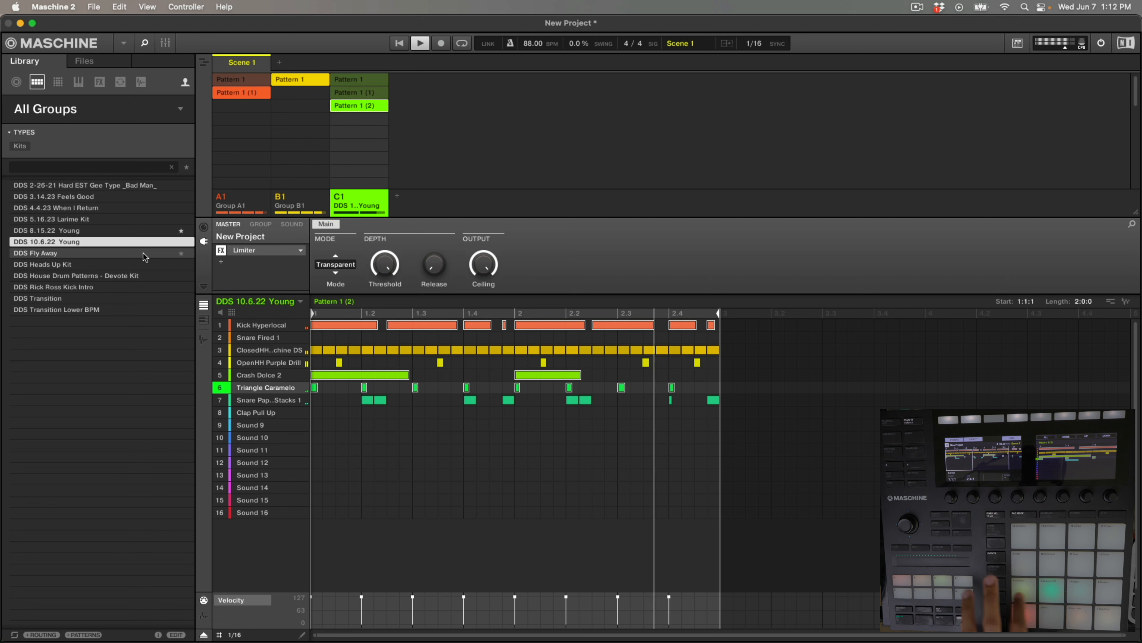
click(268, 399)
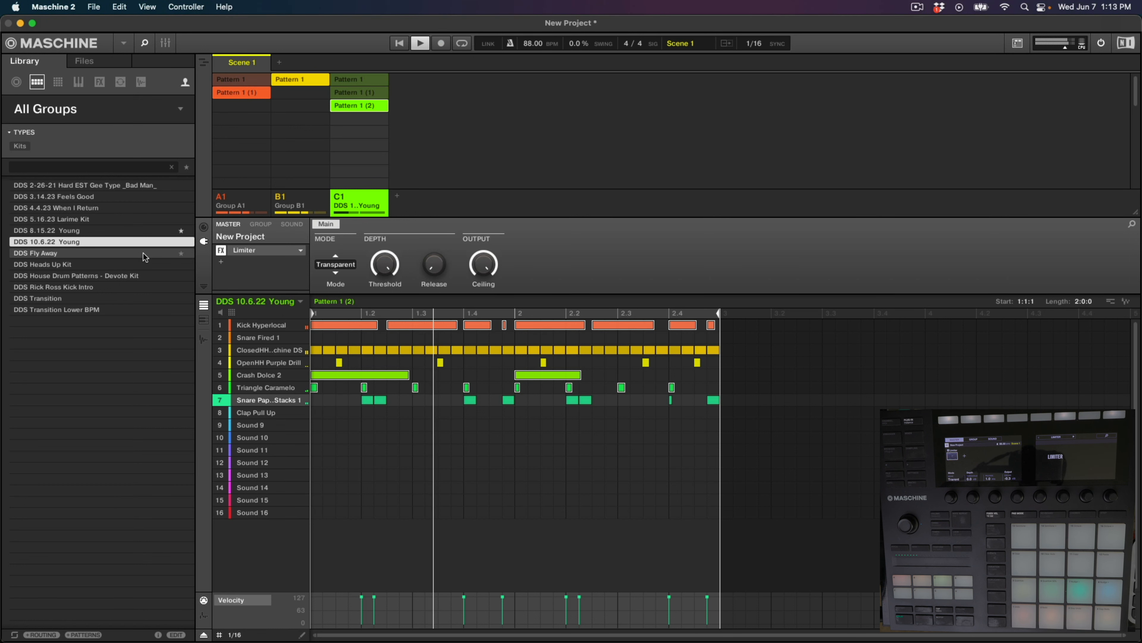
click(441, 43)
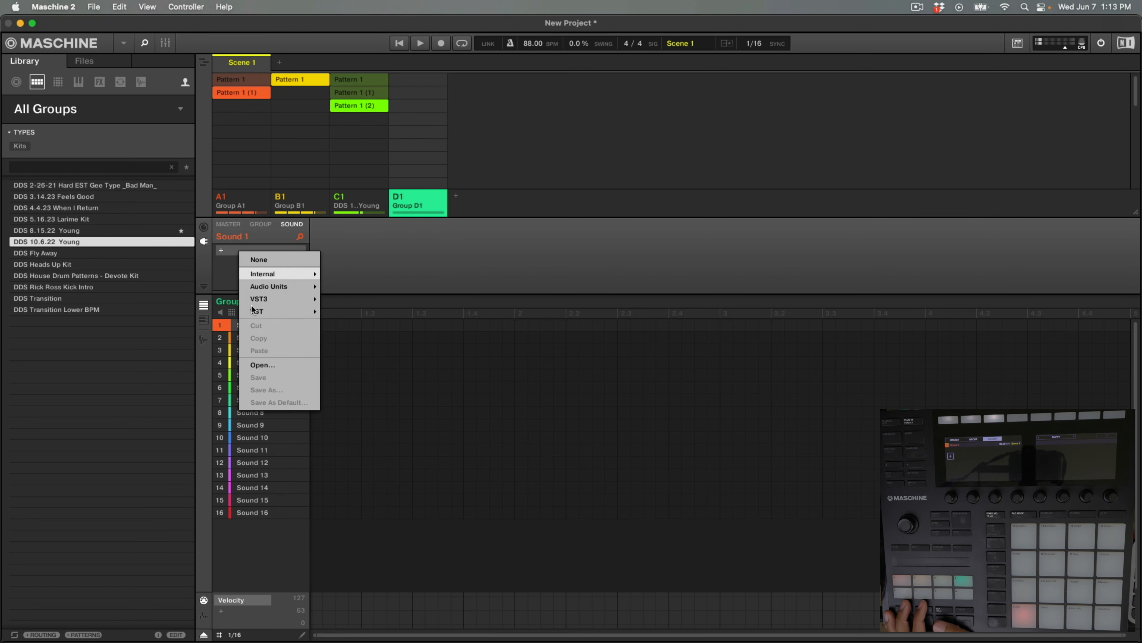
mouse_move(280, 299)
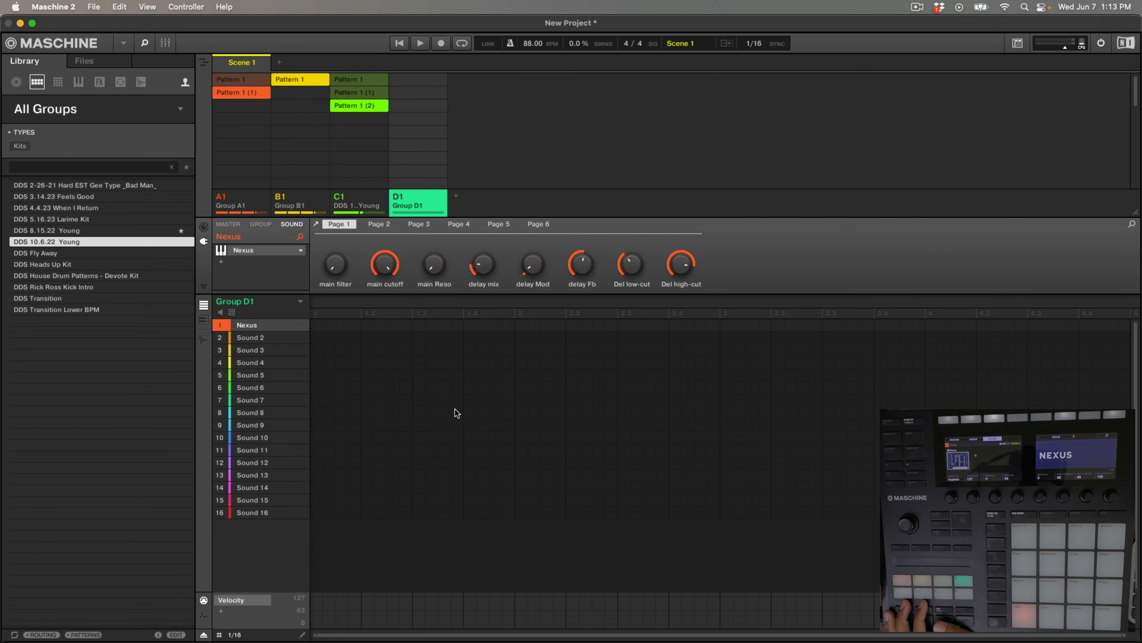
mouse_move(330, 375)
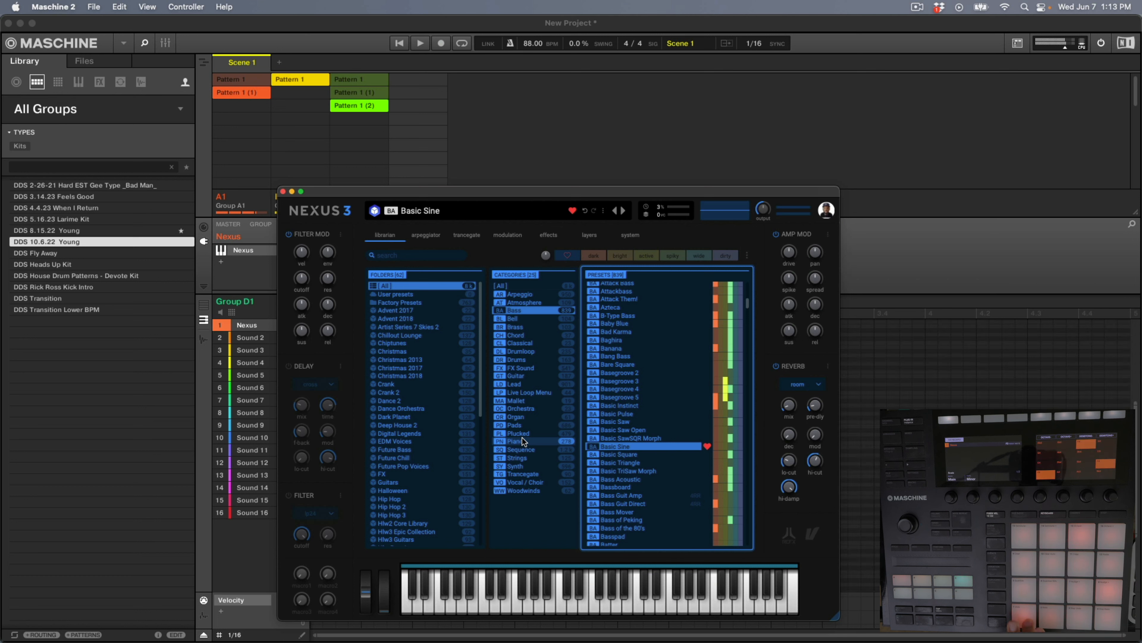
- Load the Basic Sine preset from the Nexus 3 Bass category and audition it on the keyboard
click(440, 43)
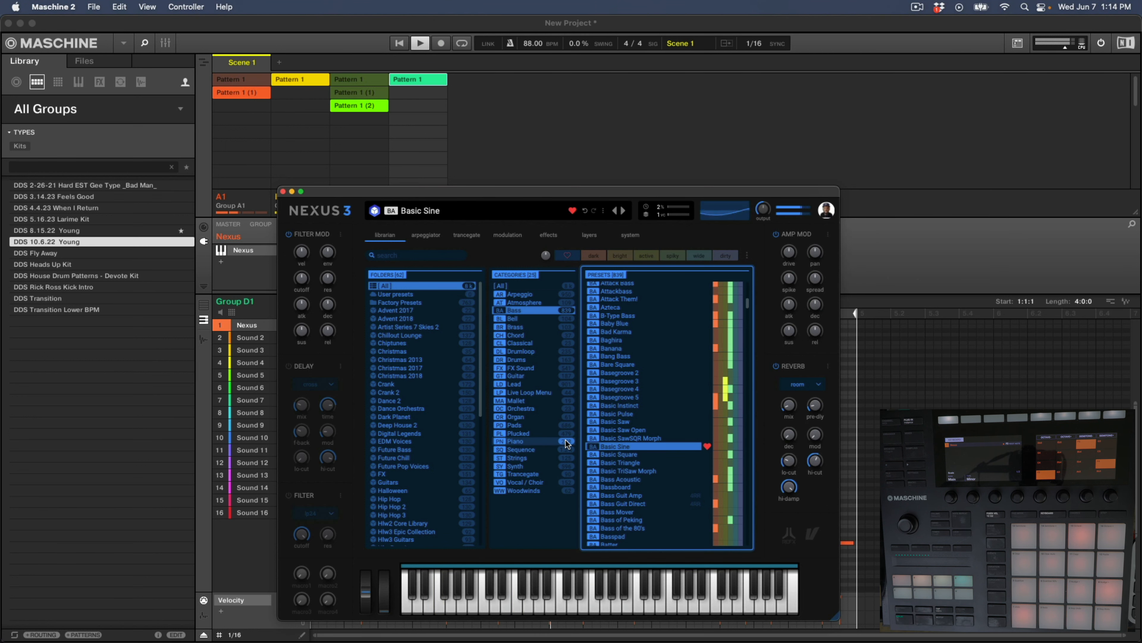
click(438, 594)
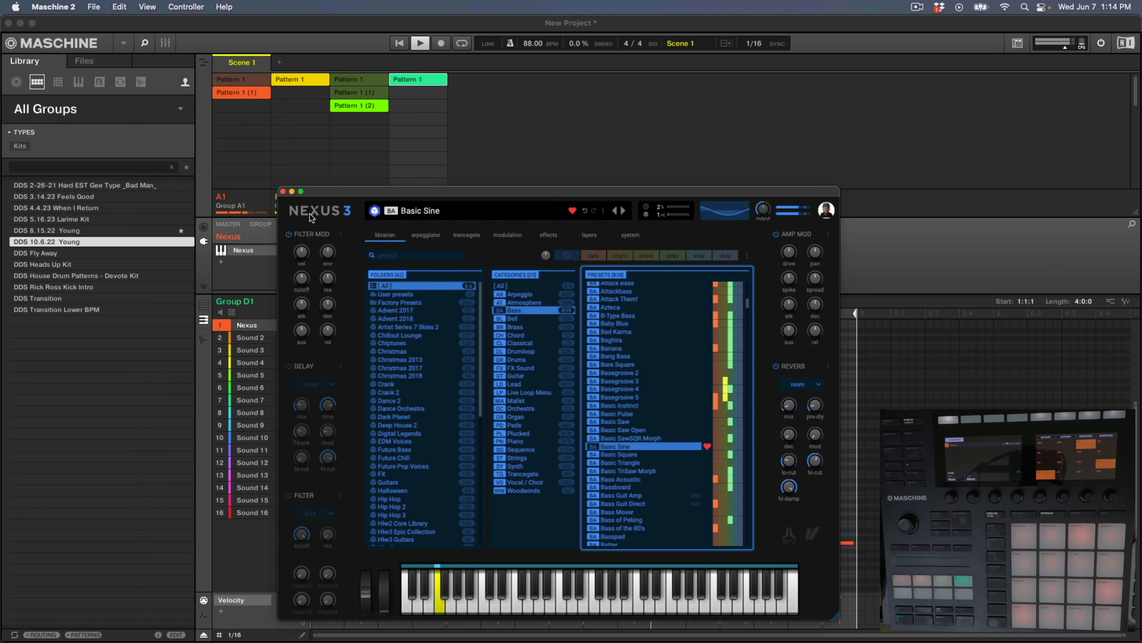
click(282, 191)
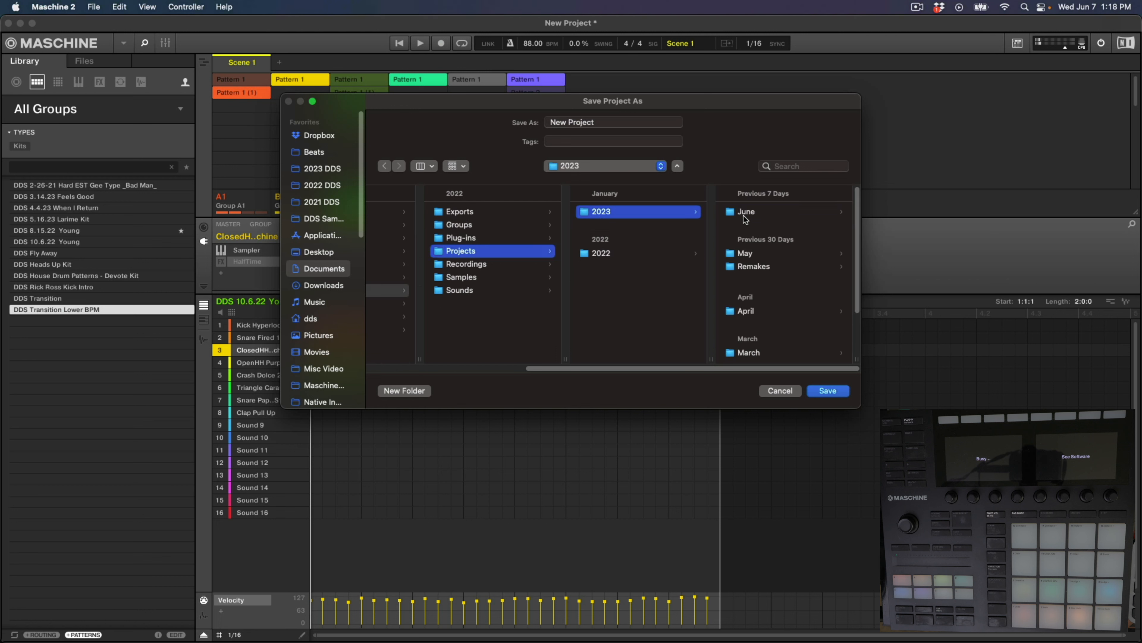
- Save the project as '7th' in the Projects > 2023 > June folder
click(747, 212)
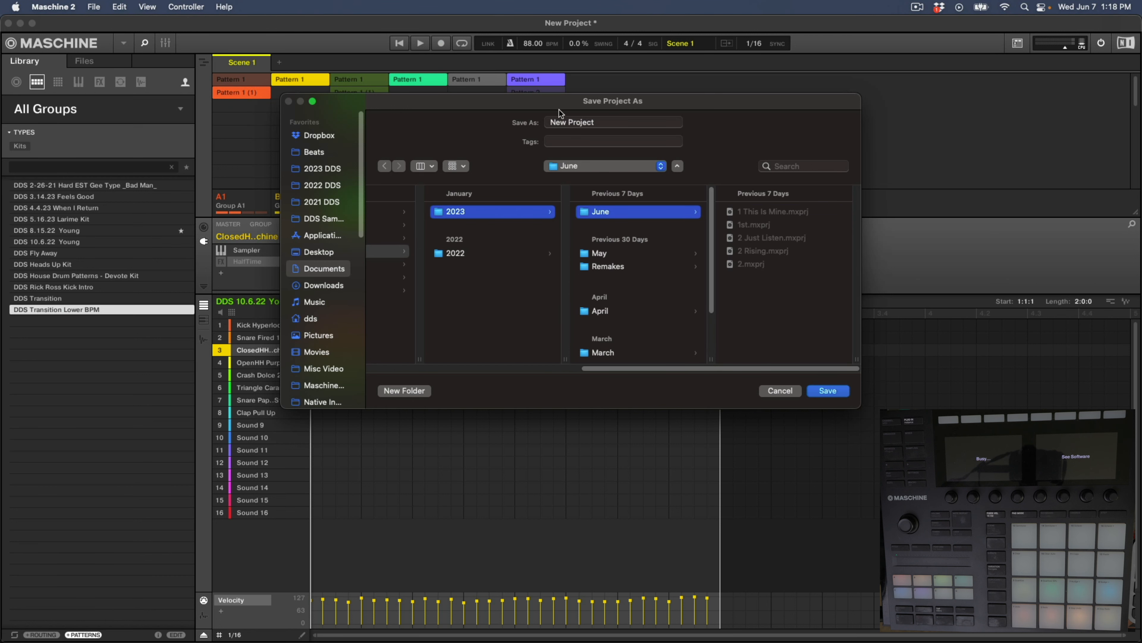
click(612, 121)
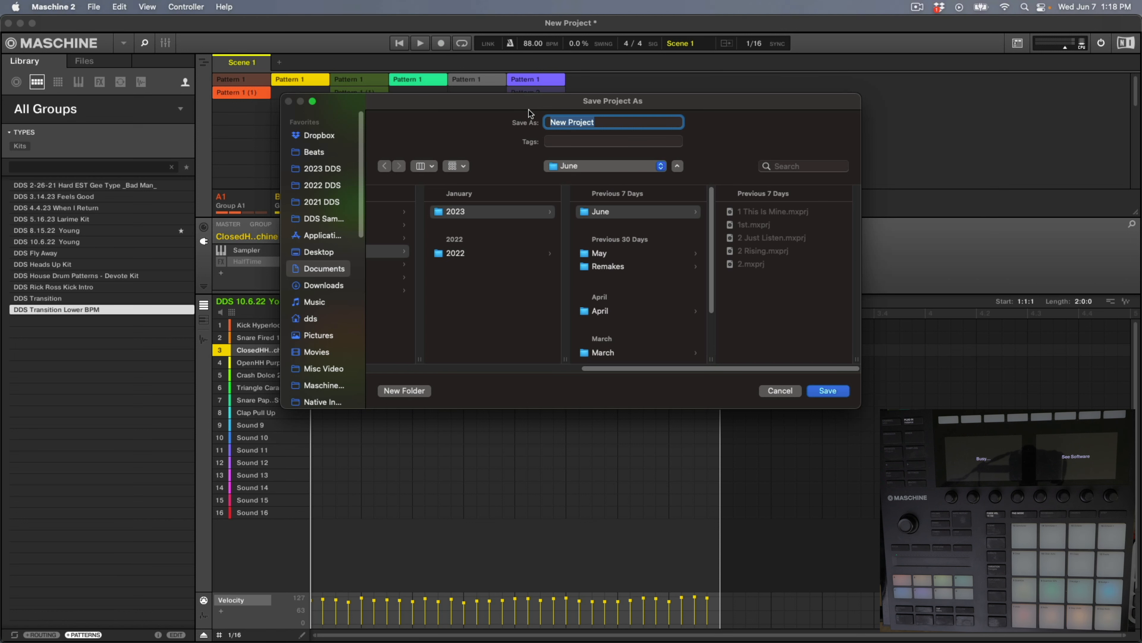
text(7th)
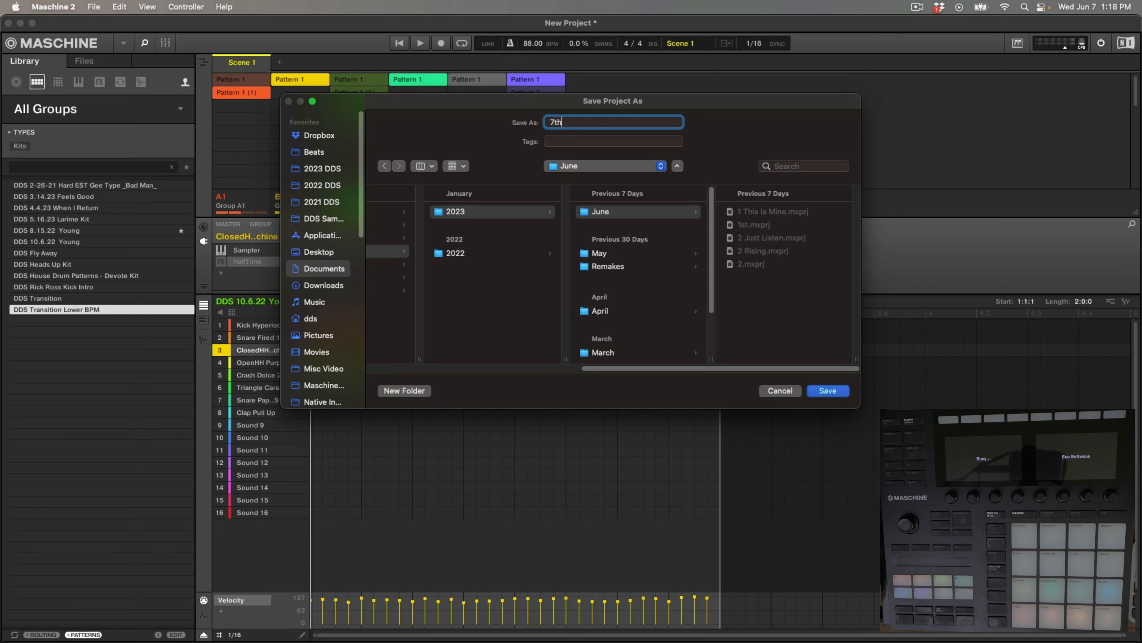
click(828, 390)
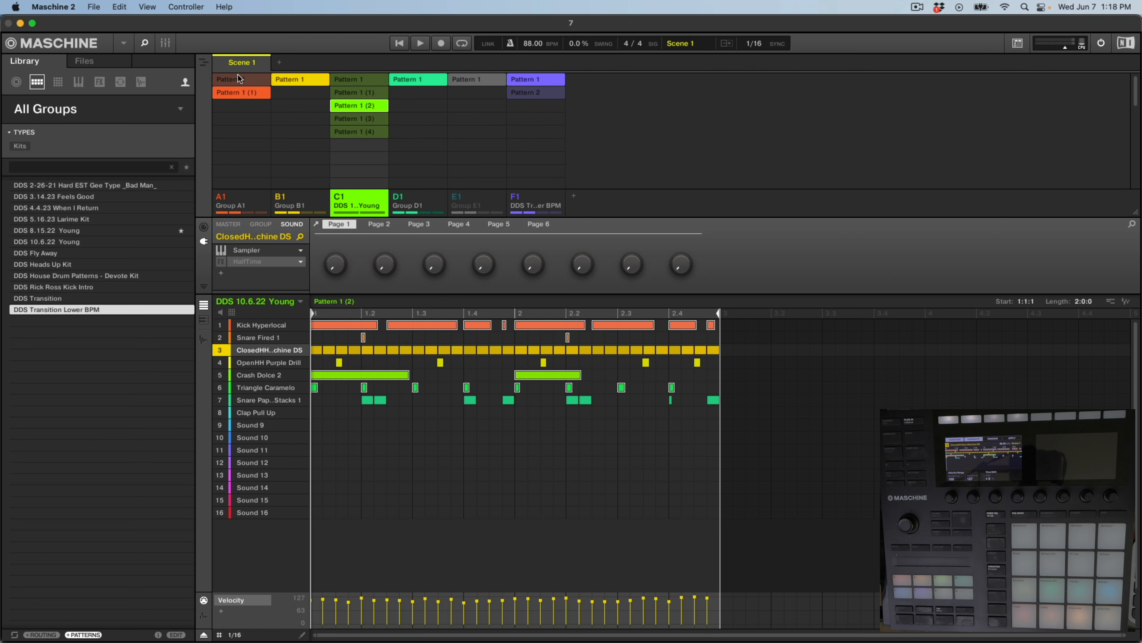
- Select Group A1's pad pattern and reopen its Nexus 3 instrument showing the Deep Blue preset
click(240, 202)
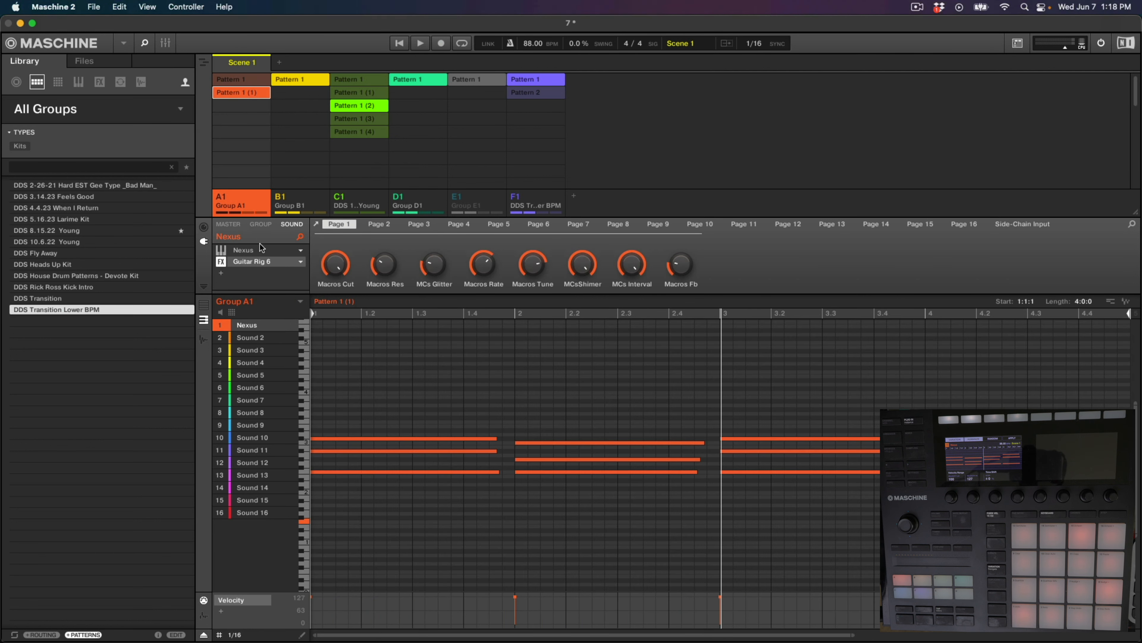
click(244, 249)
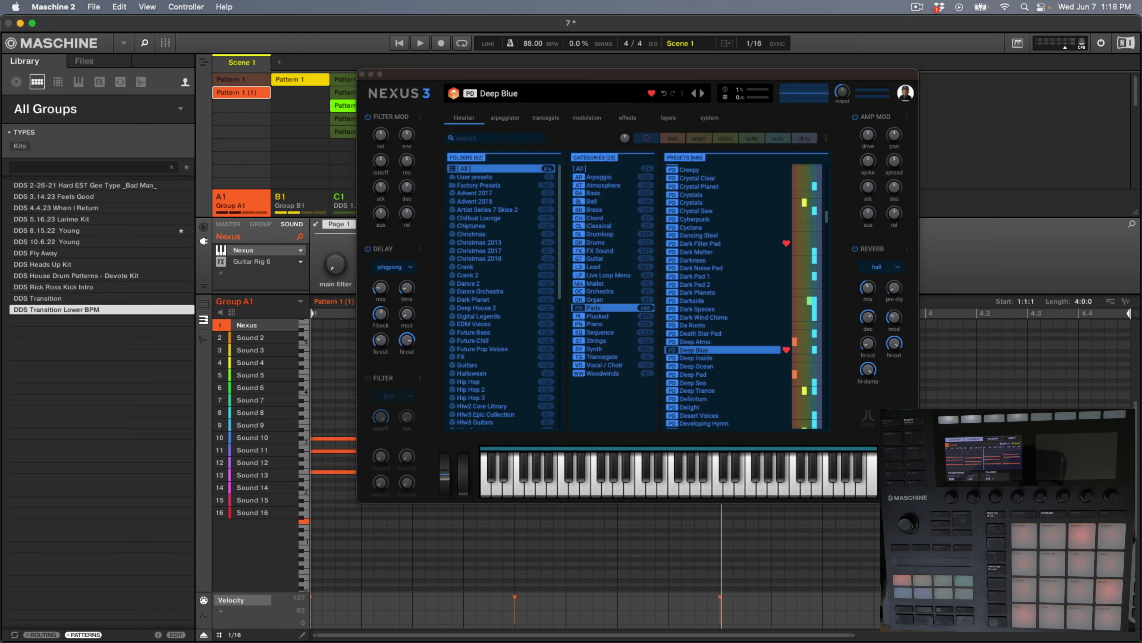
mouse_move(813, 344)
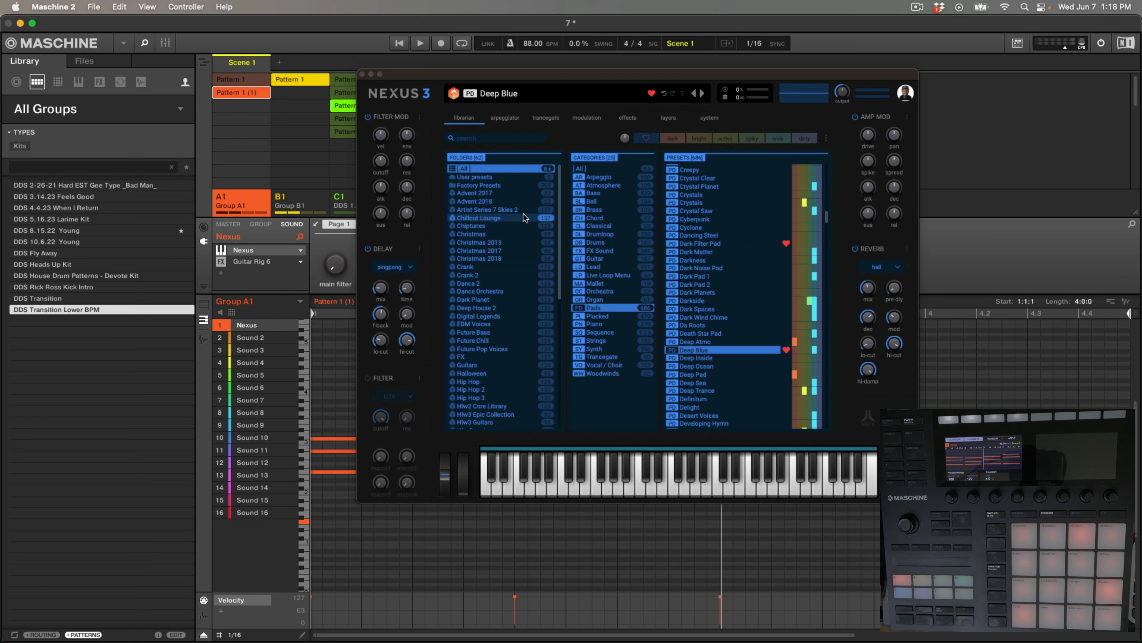
mouse_move(516, 275)
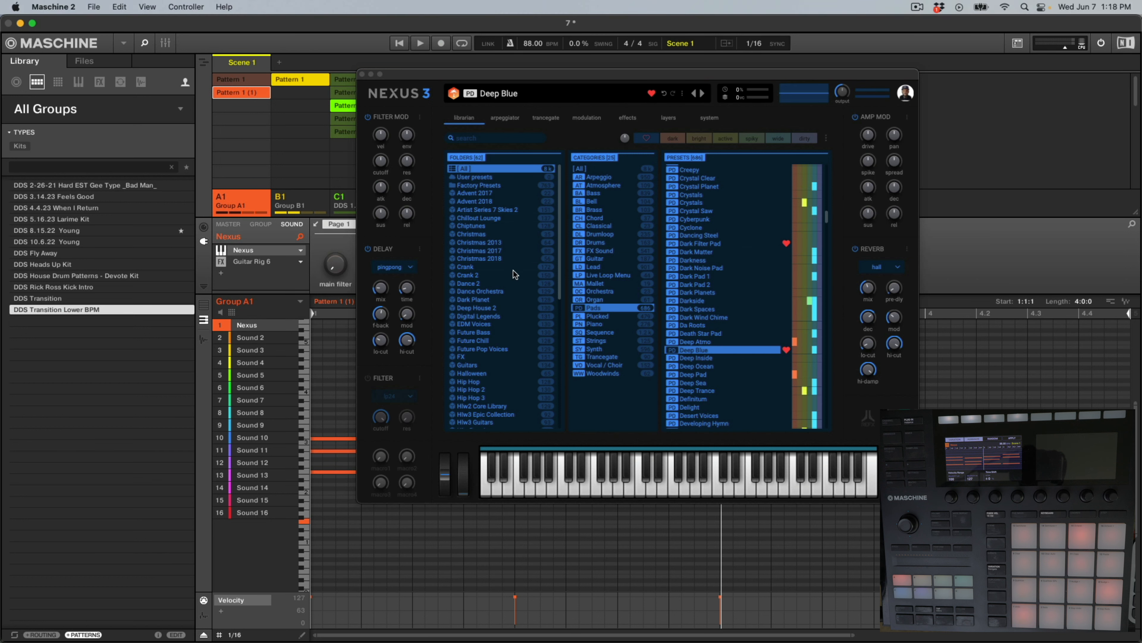
click(597, 300)
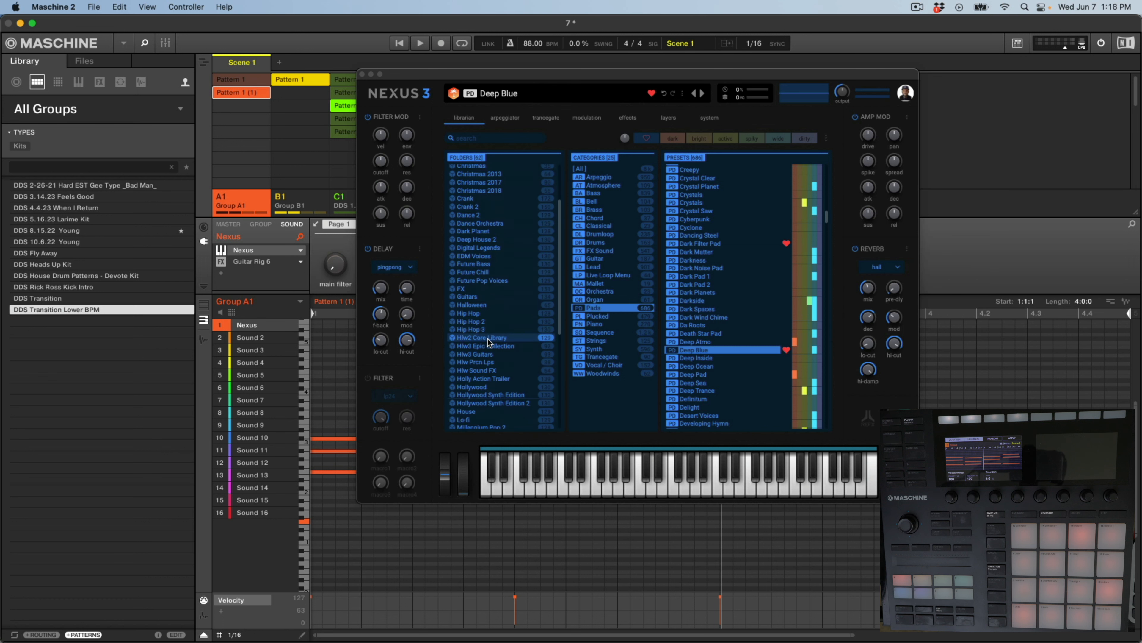
scroll(down, 3)
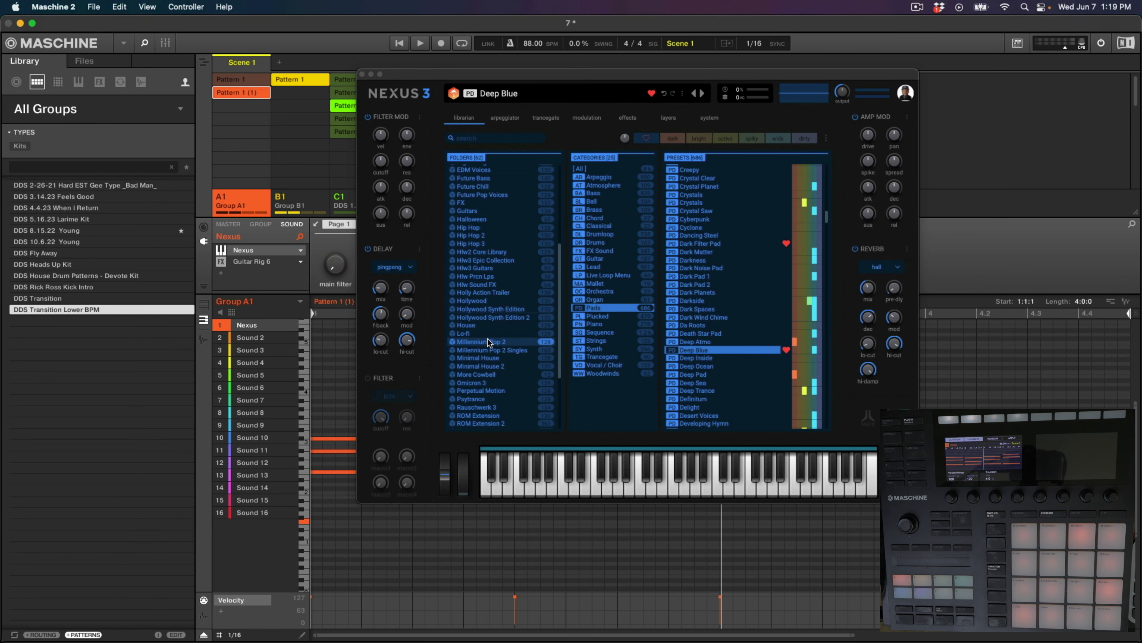
scroll(down, 3)
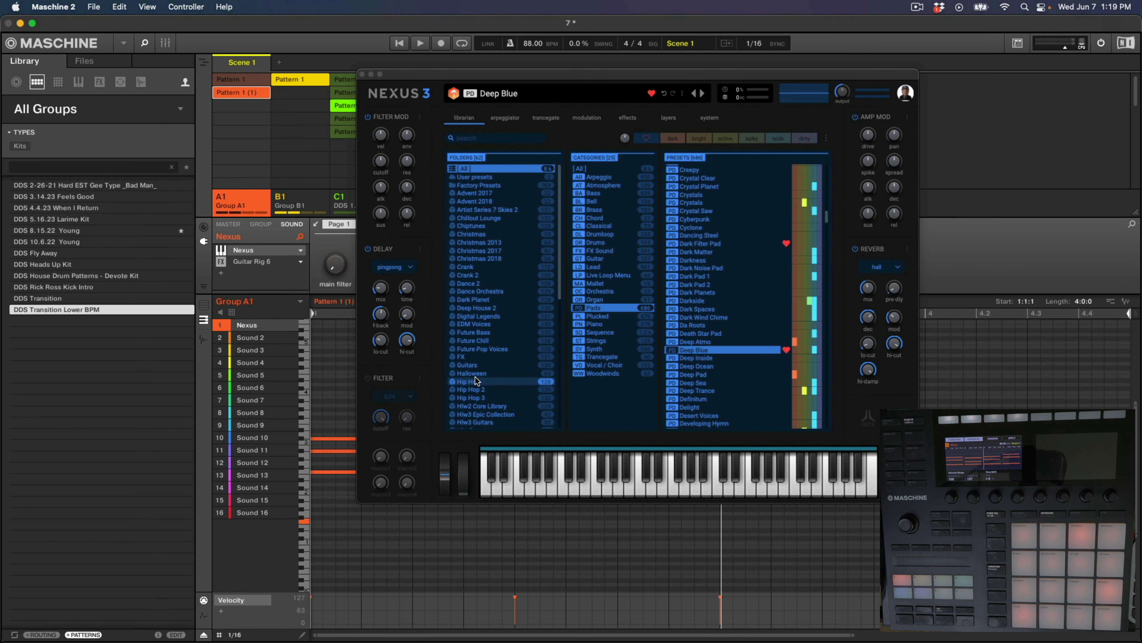
mouse_move(501, 257)
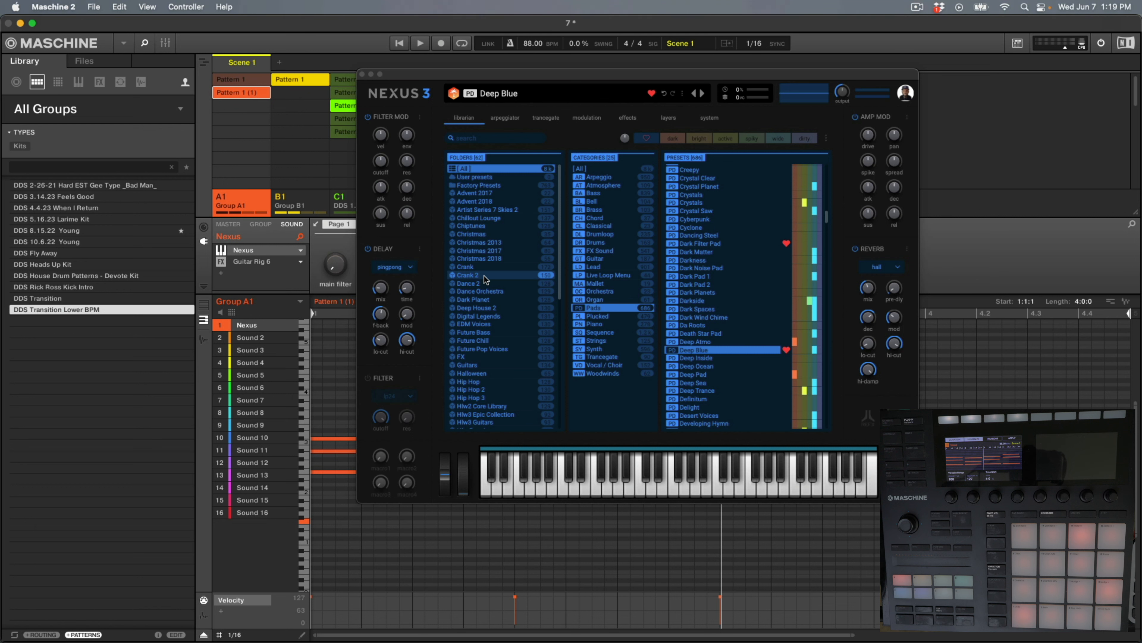
mouse_move(425, 228)
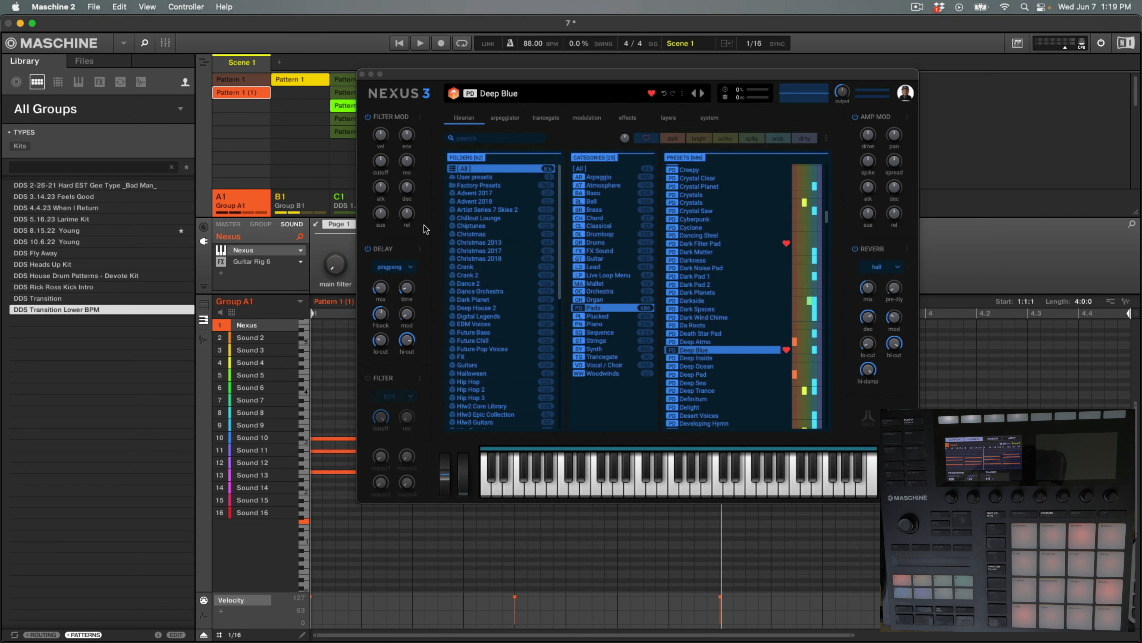
mouse_move(399, 106)
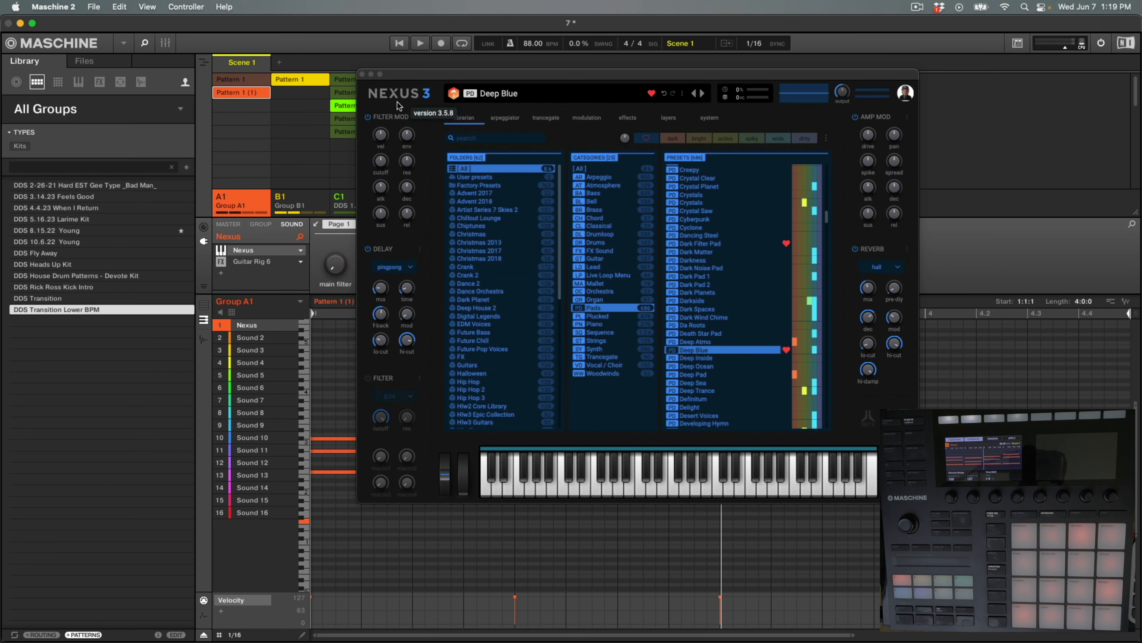